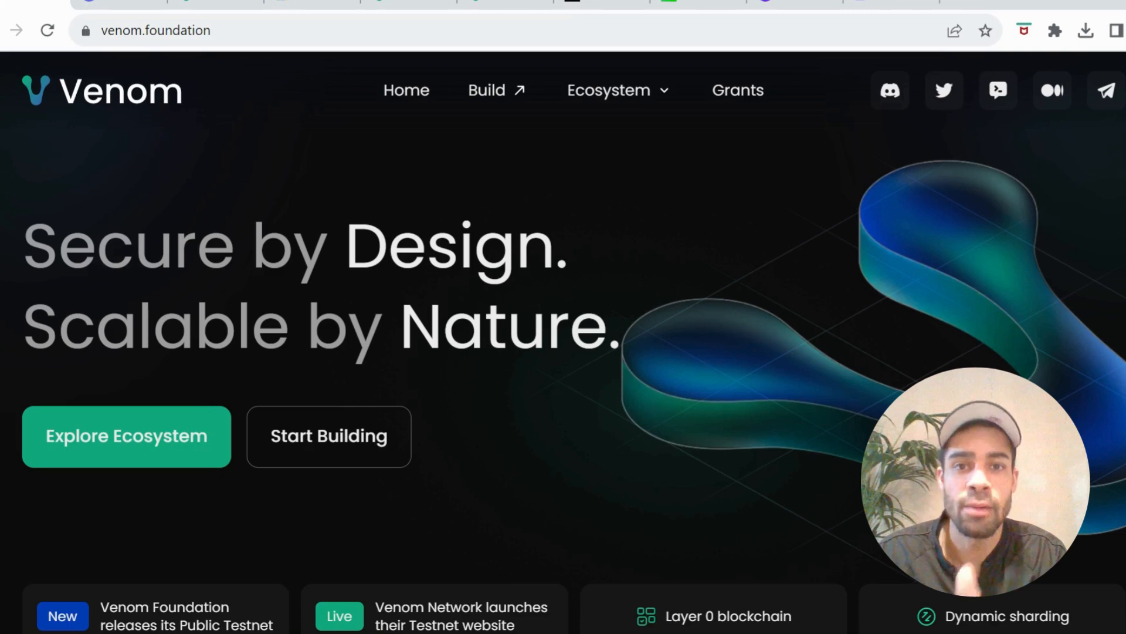
- Scroll down the venom.foundation homepage toward the public testnet website link
{"action": "scroll", "scroll_direction": "down", "scroll_amount": 3}
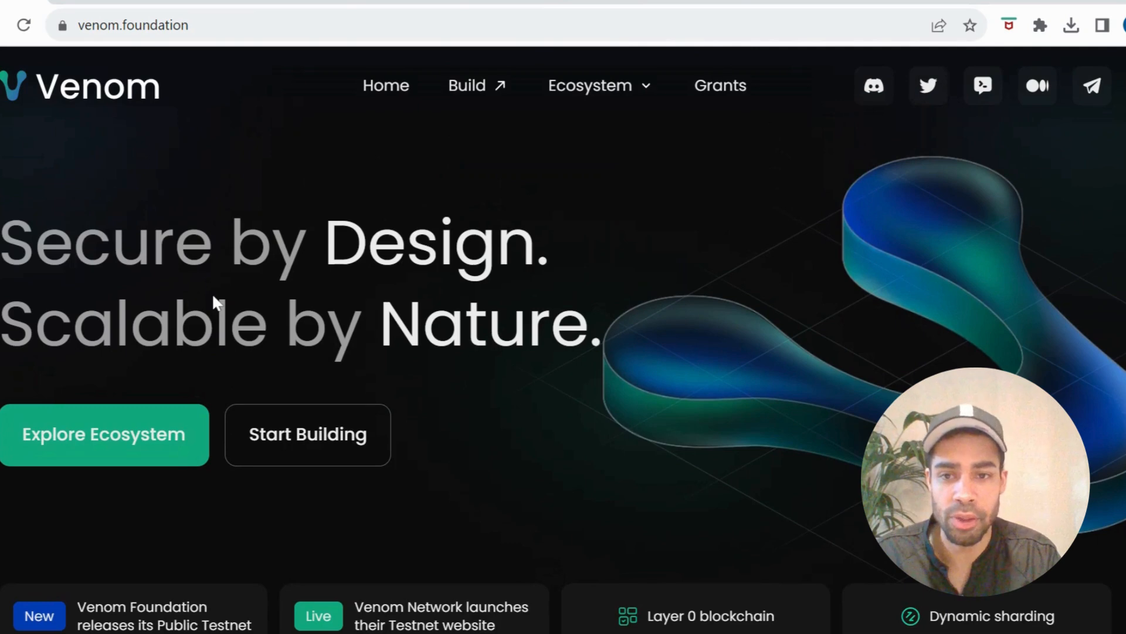
{"action": "scroll", "scroll_direction": "down", "scroll_amount": 3}
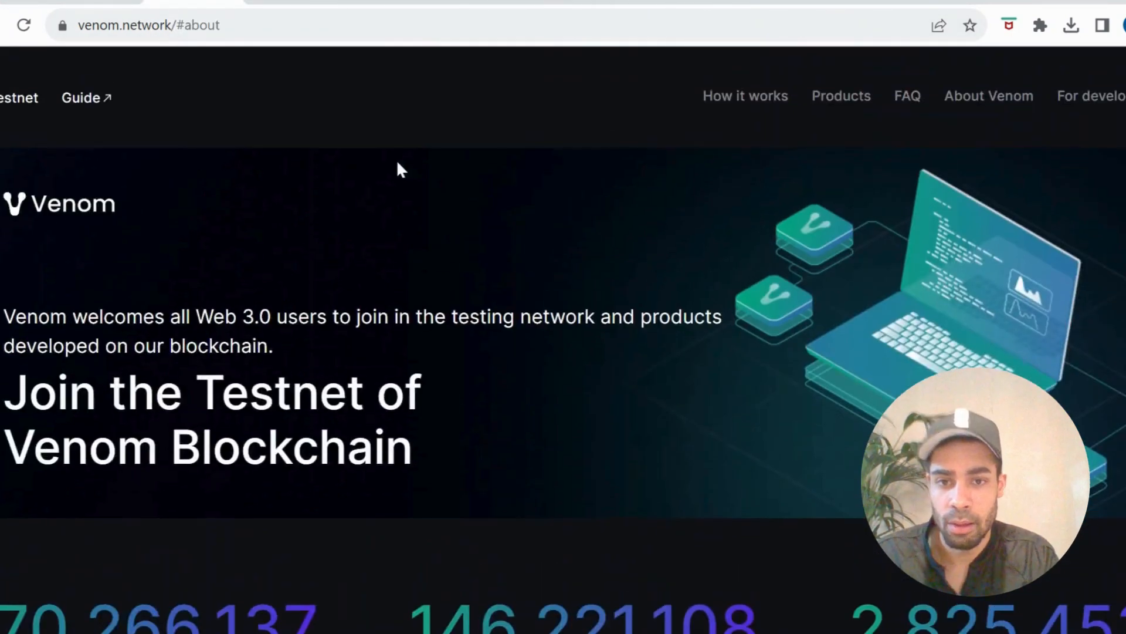
{"action": "scroll", "scroll_direction": "down", "scroll_amount": 3}
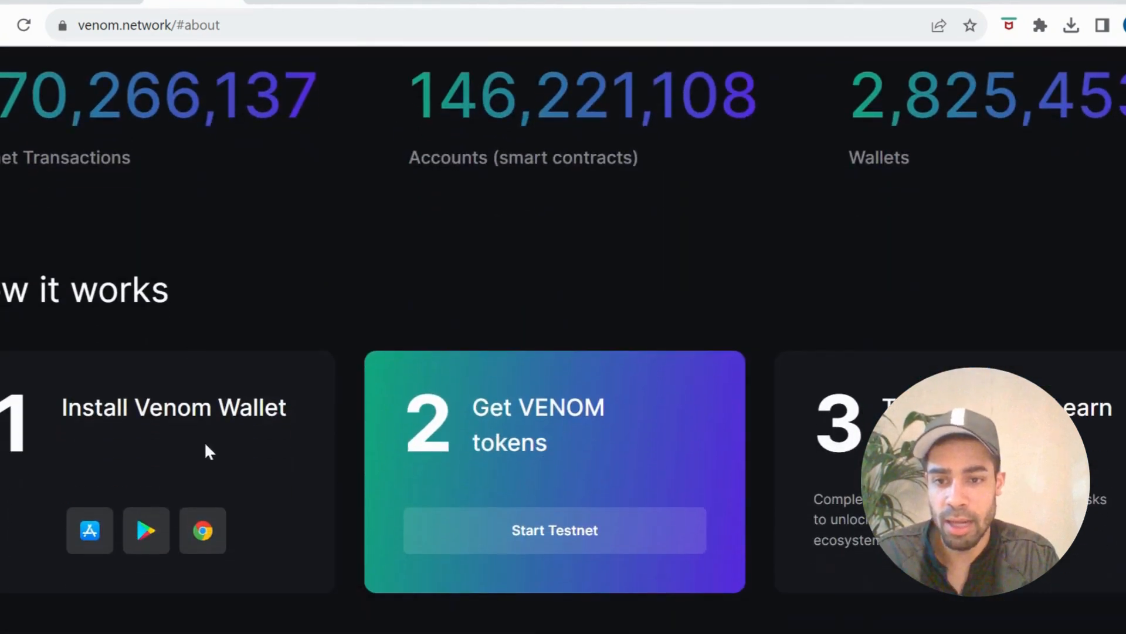
{"action": "left_click", "coordinate": [203, 530]}
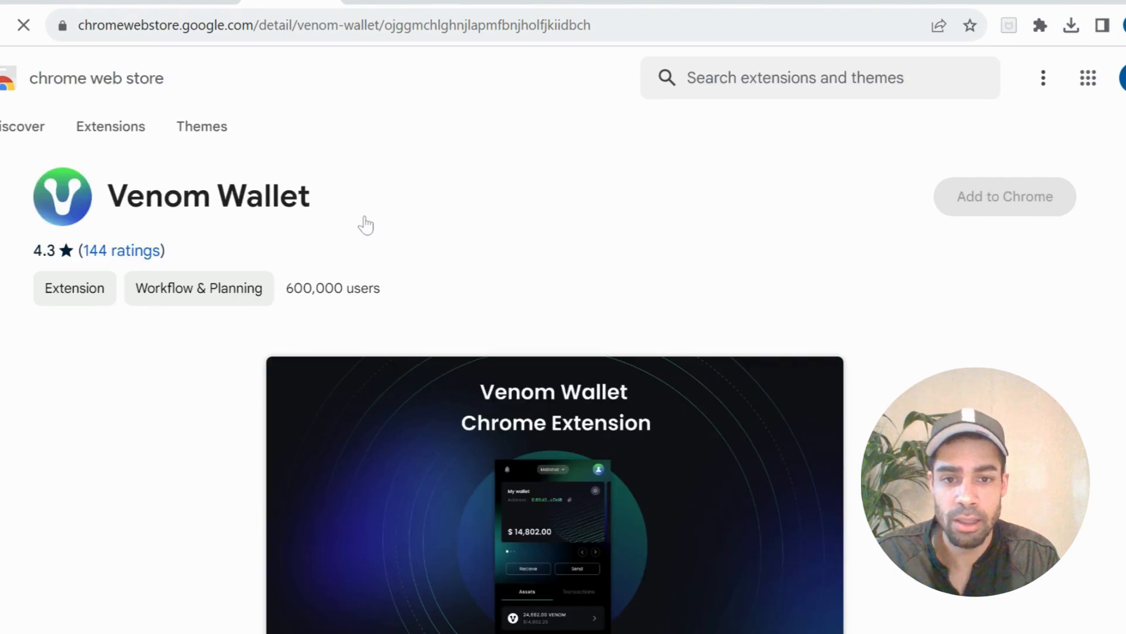
{"action": "scroll", "scroll_direction": "down", "scroll_amount": 3}
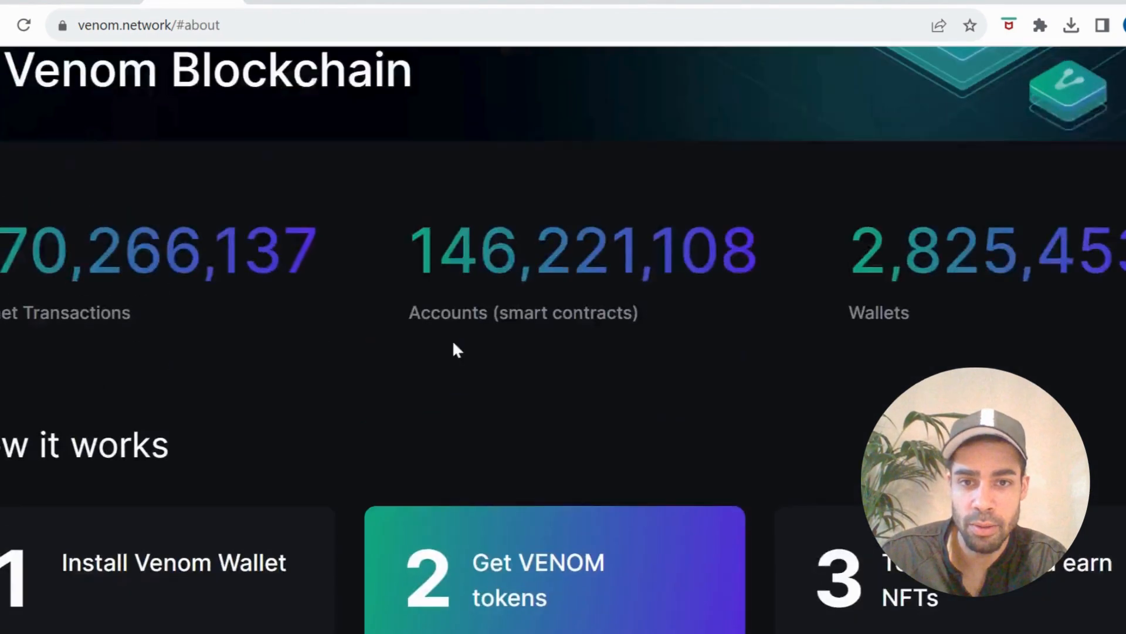
{"action": "scroll", "scroll_direction": "down", "scroll_amount": 3}
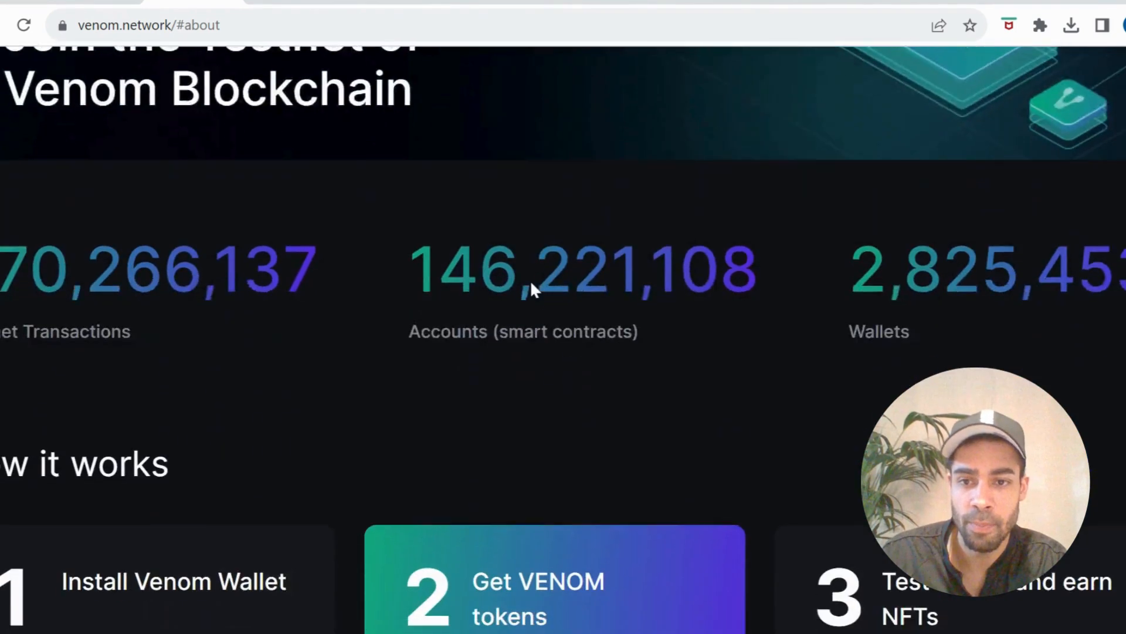
{"action": "scroll", "scroll_direction": "down", "scroll_amount": 3}
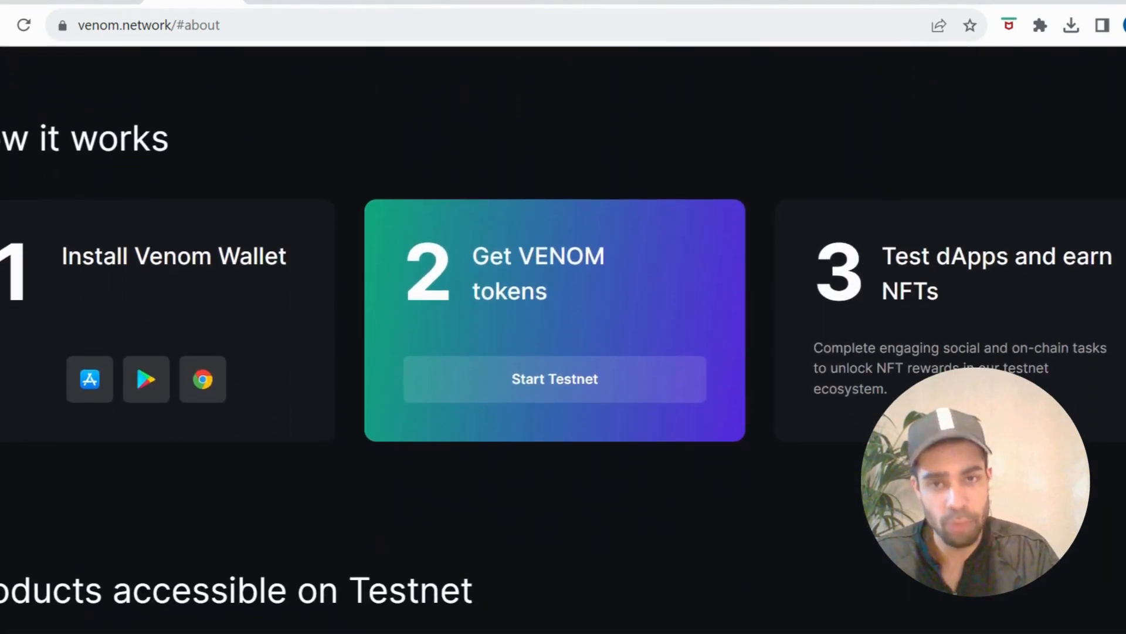
- Start the testnet faucet from the Get VENOM tokens card and browse its social tasks
{"action": "left_click", "coordinate": [554, 379]}
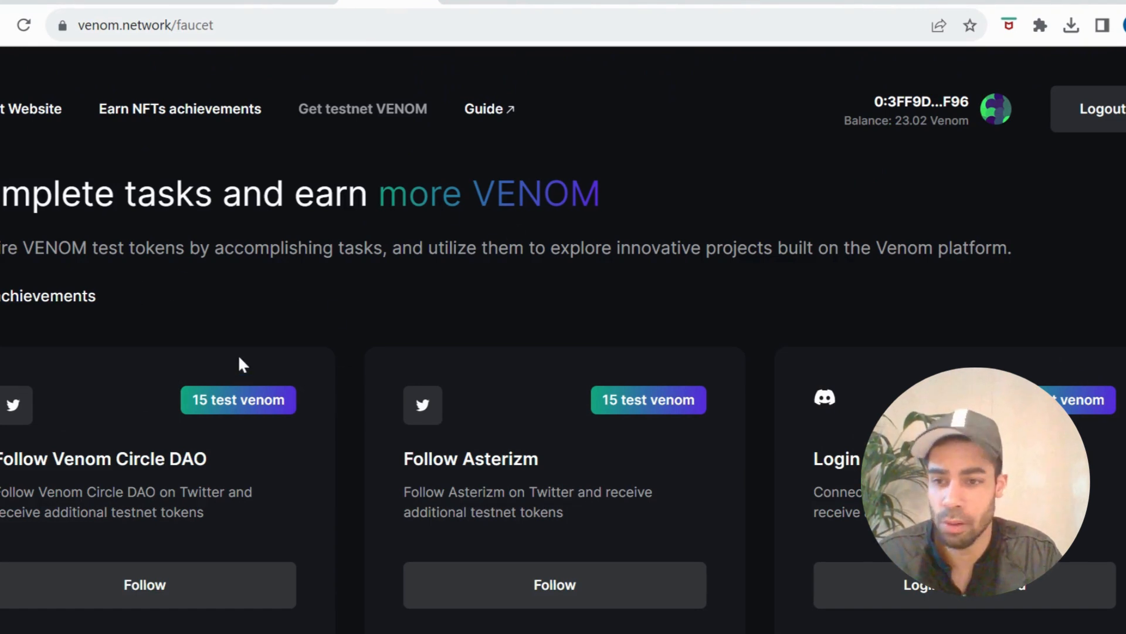
{"action": "scroll", "scroll_direction": "down", "scroll_amount": 3}
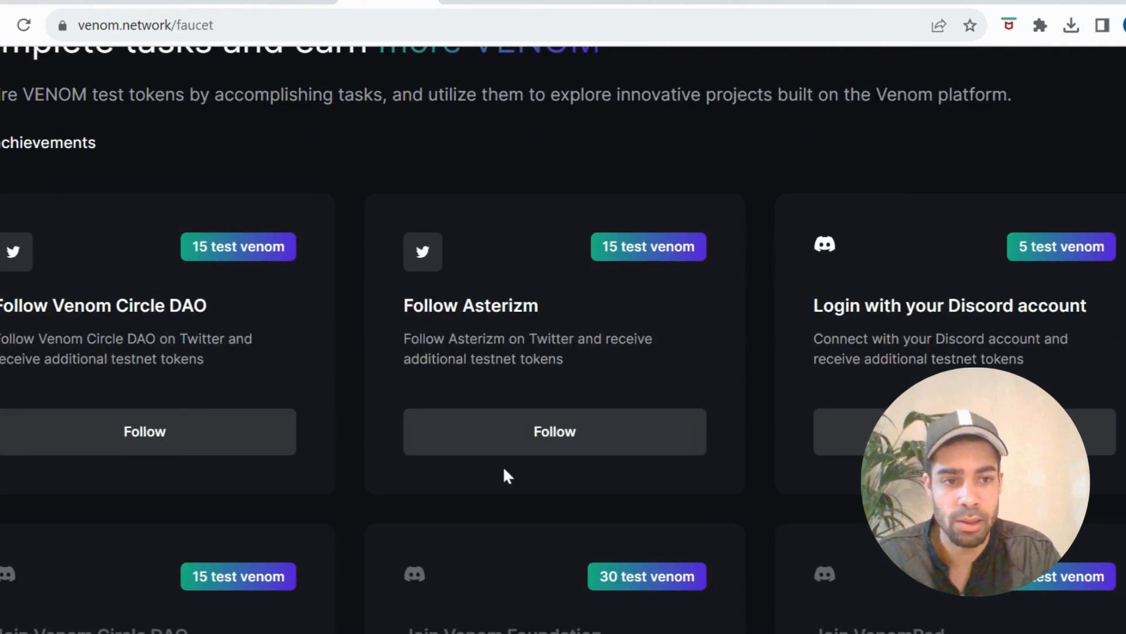
{"action": "scroll", "scroll_direction": "down", "scroll_amount": 3}
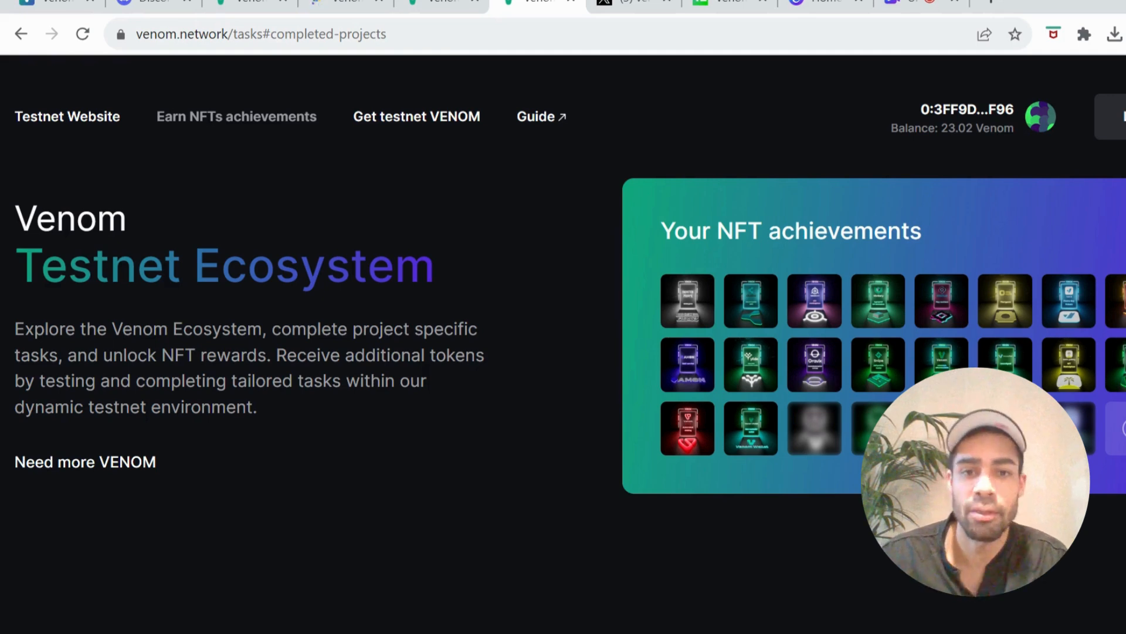
{"action": "scroll", "scroll_direction": "down", "scroll_amount": 3}
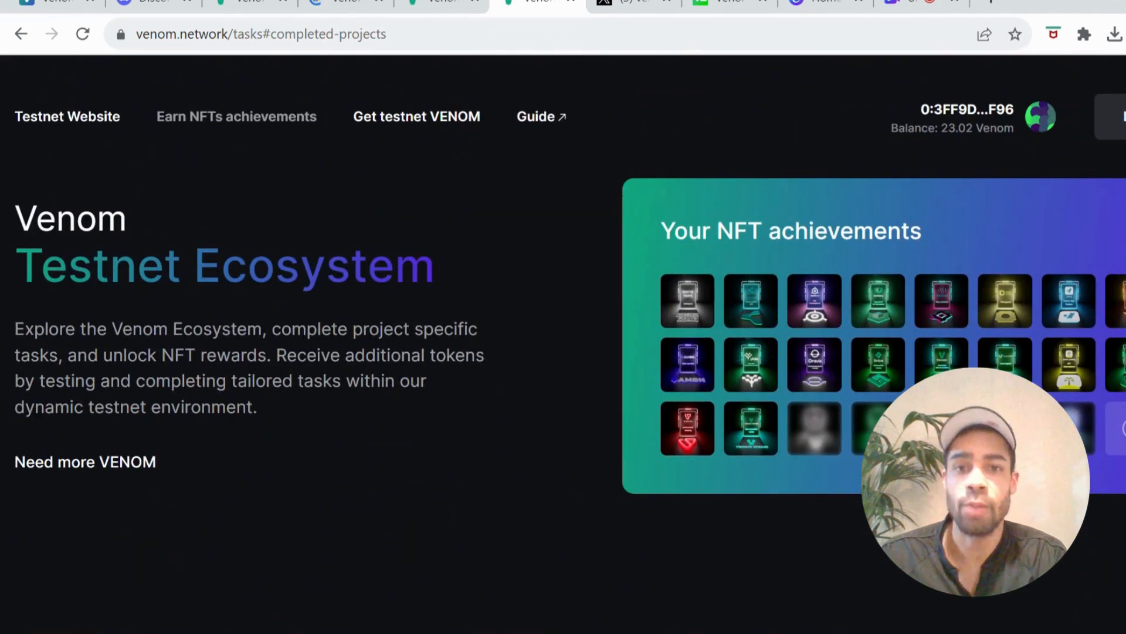
{"action": "mouse_move", "coordinate": [691, 280]}
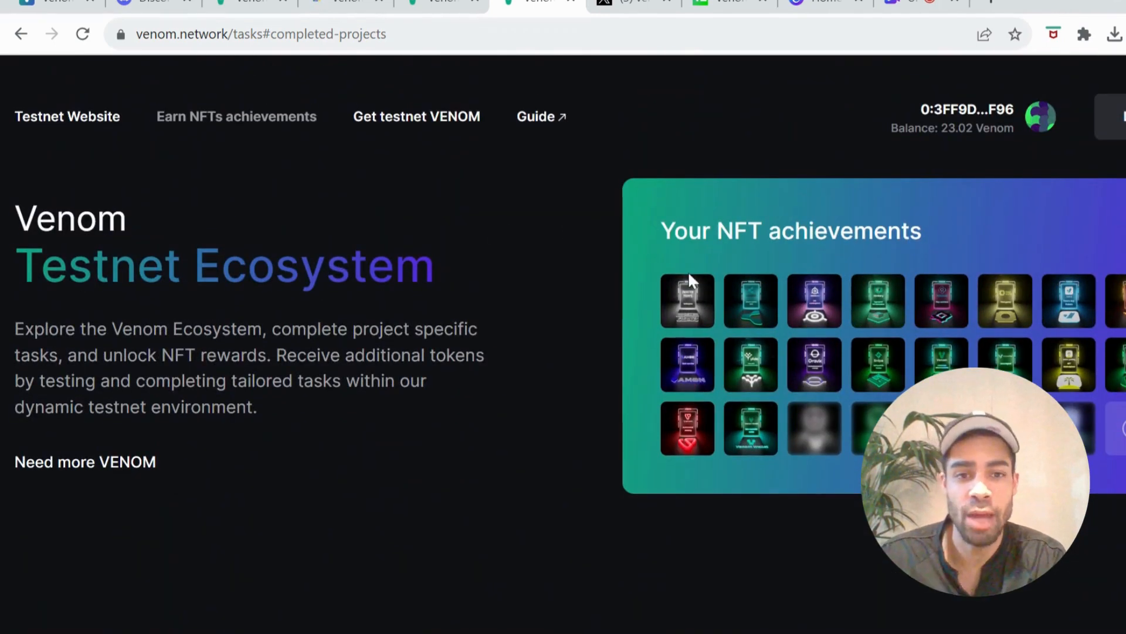
{"action": "mouse_move", "coordinate": [589, 370]}
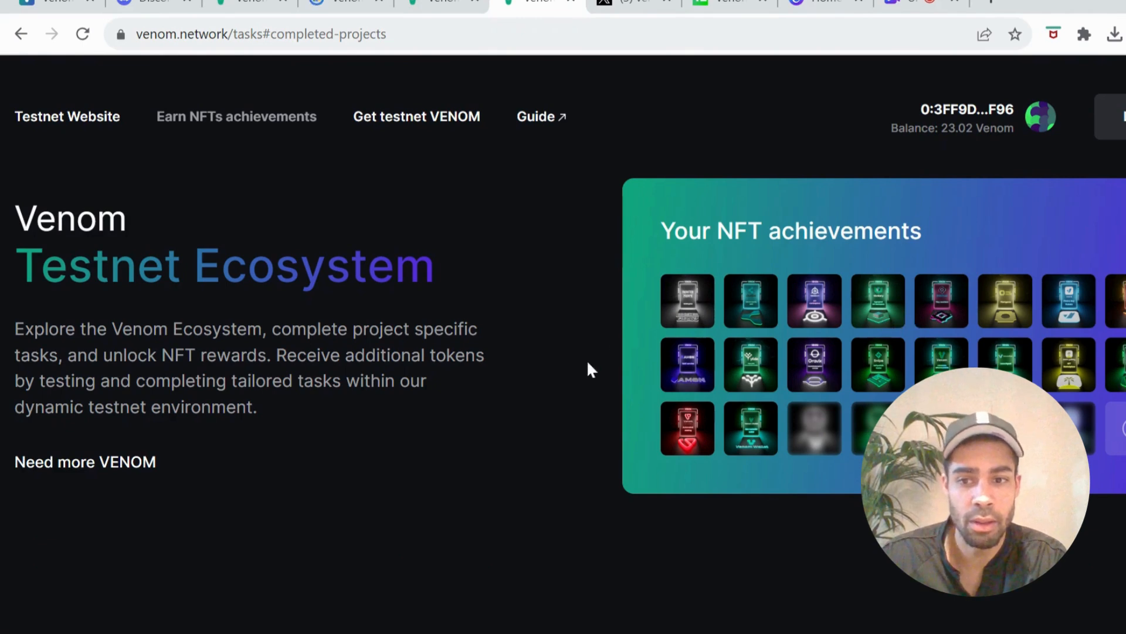
{"action": "scroll", "scroll_direction": "down", "scroll_amount": 3}
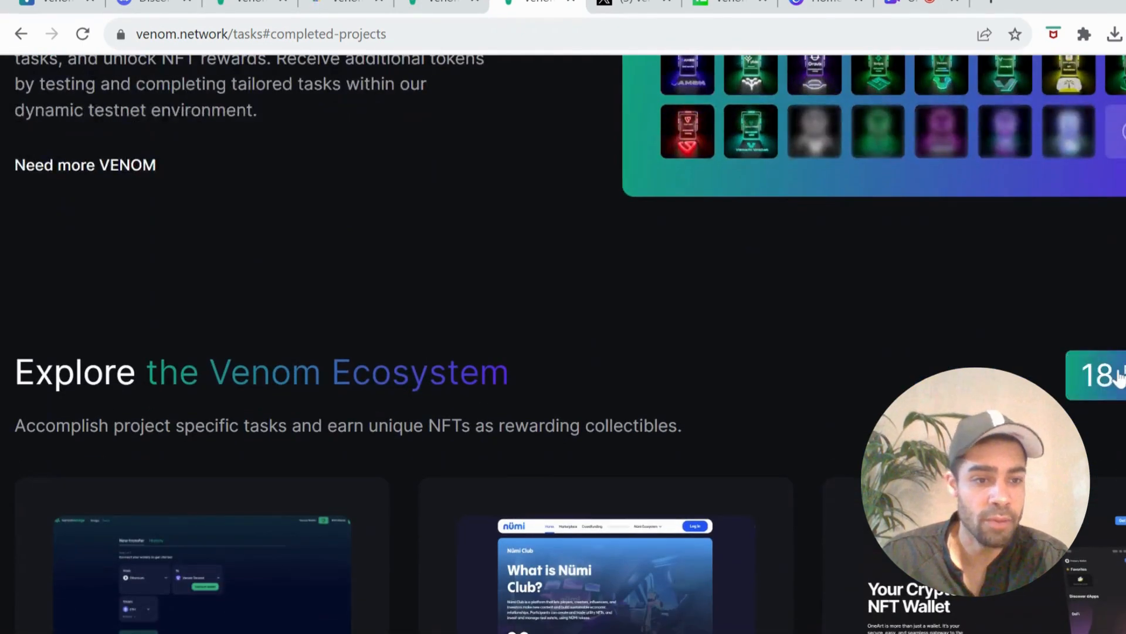
{"action": "scroll", "scroll_direction": "down", "scroll_amount": 3}
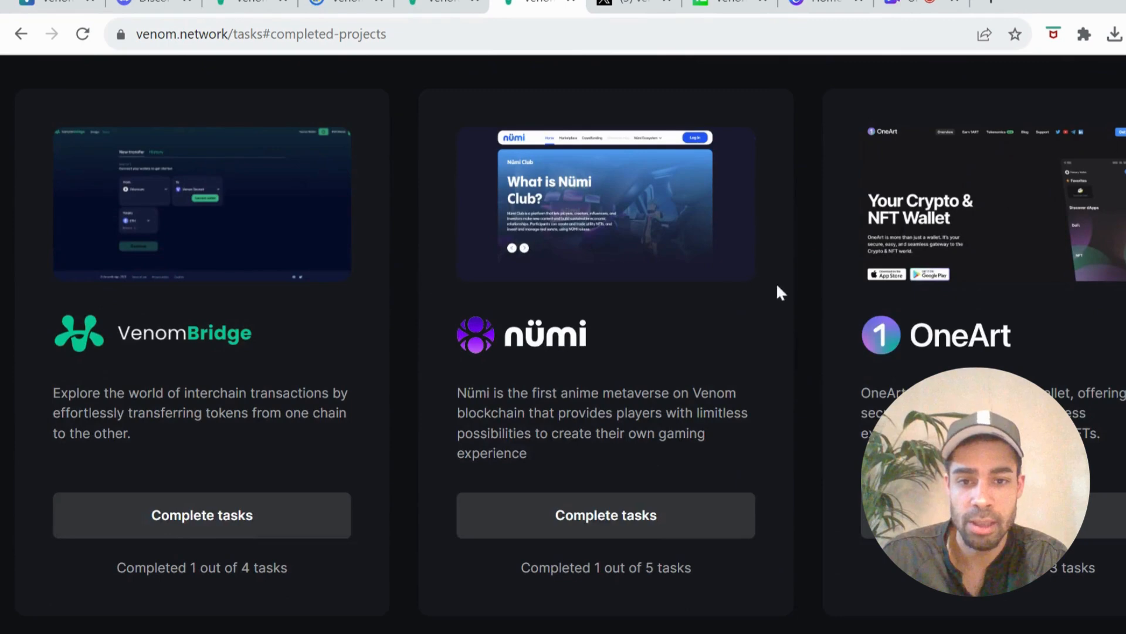
{"action": "scroll", "scroll_direction": "down", "scroll_amount": 3}
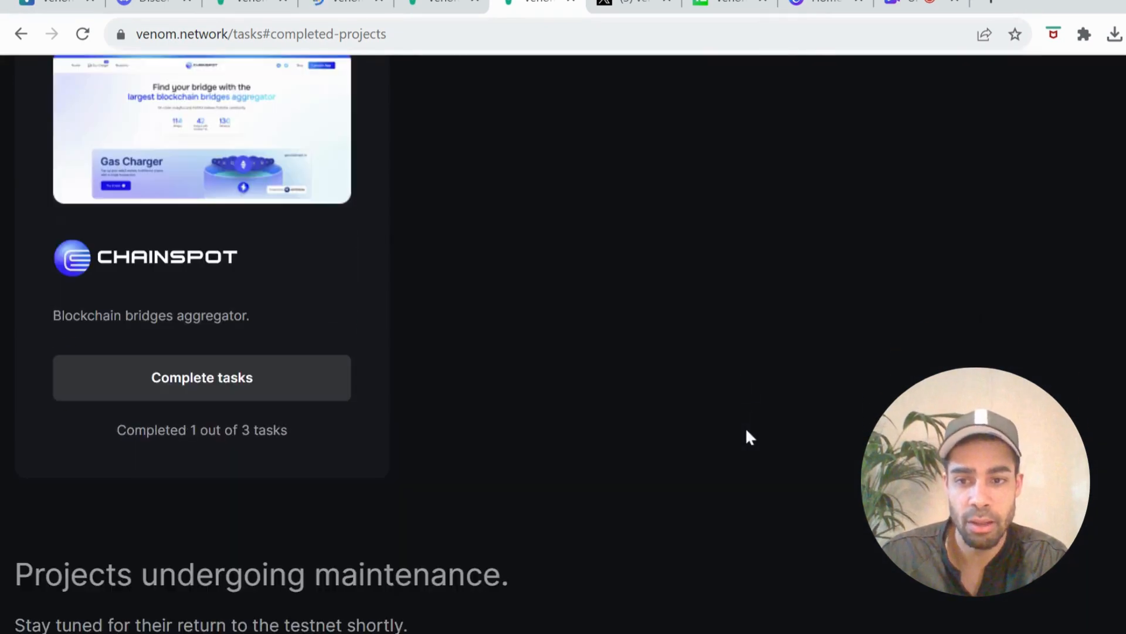
{"action": "scroll", "scroll_direction": "down", "scroll_amount": 3}
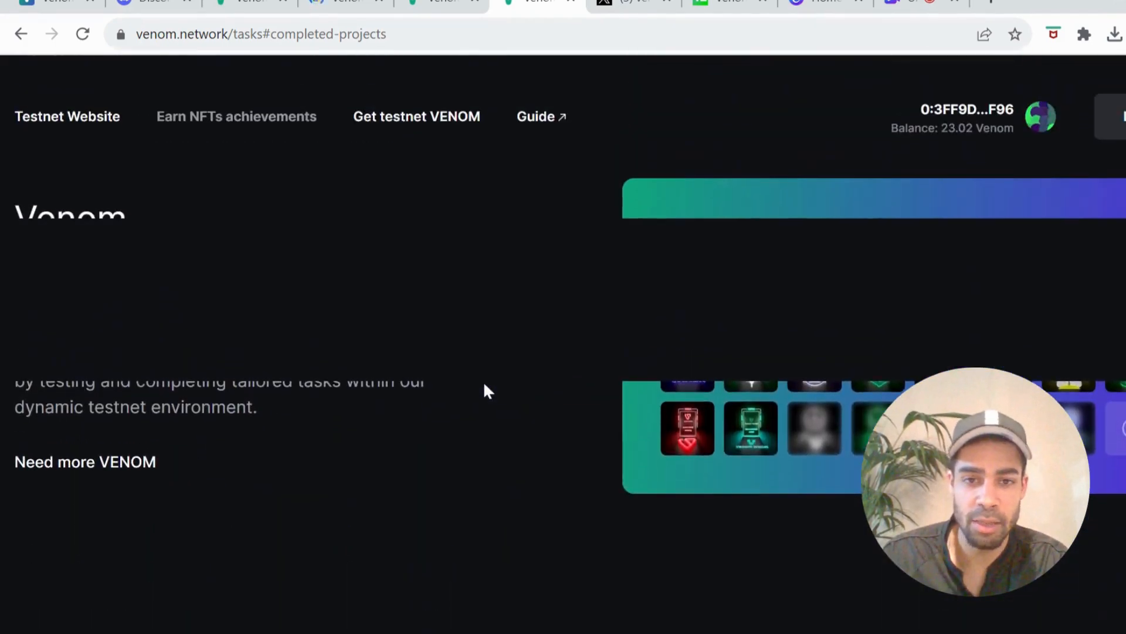
{"action": "scroll", "scroll_direction": "down", "scroll_amount": 3}
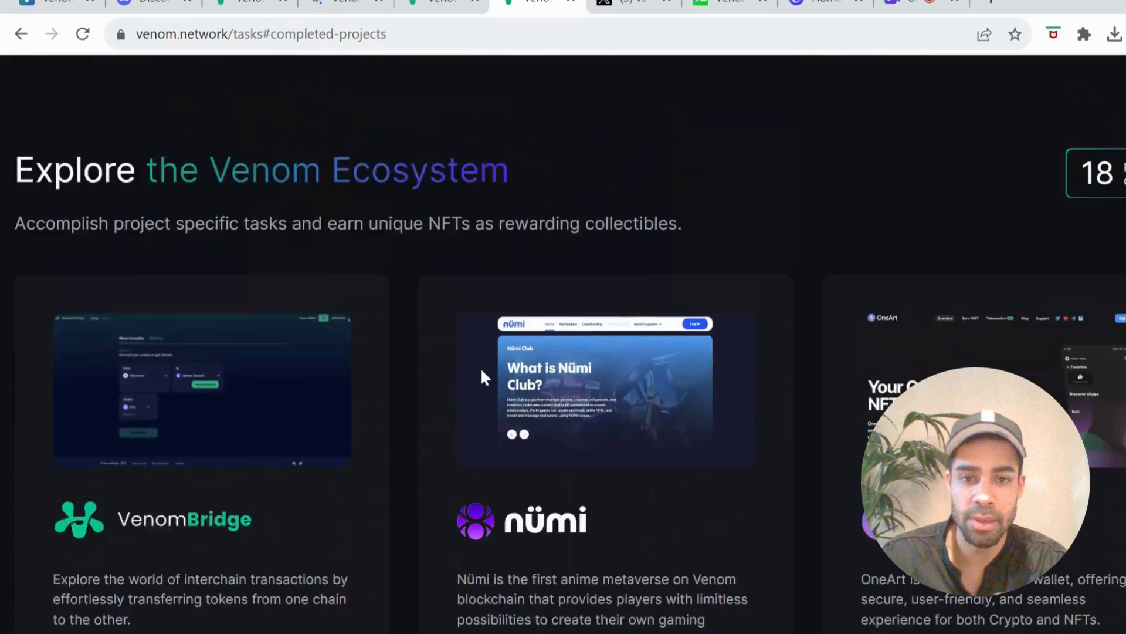
{"action": "scroll", "scroll_direction": "up", "scroll_amount": 3}
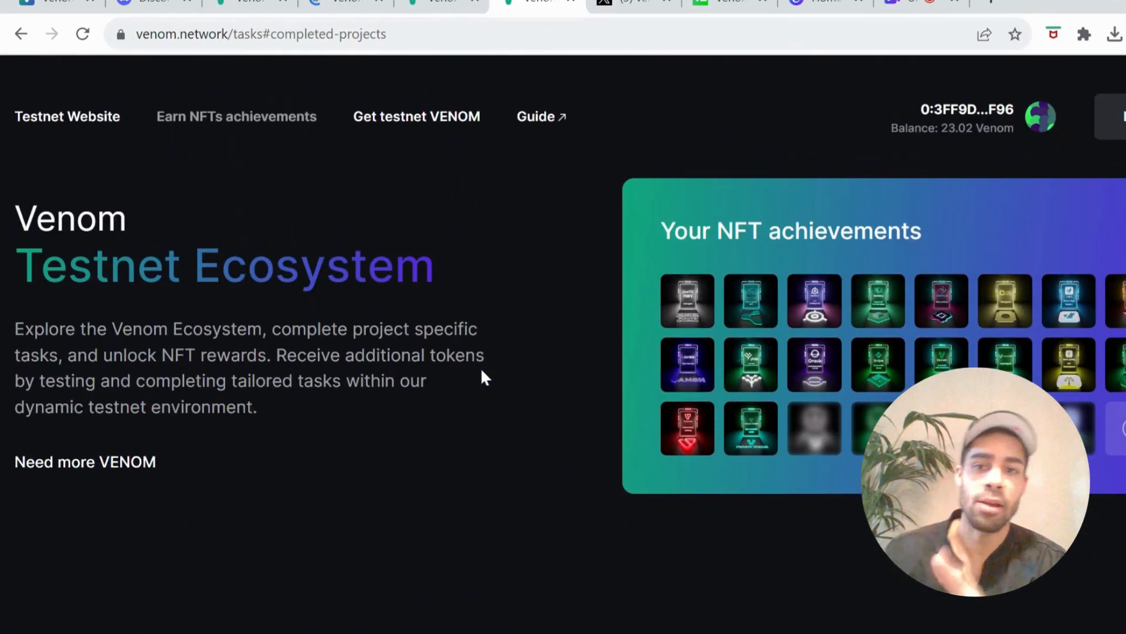